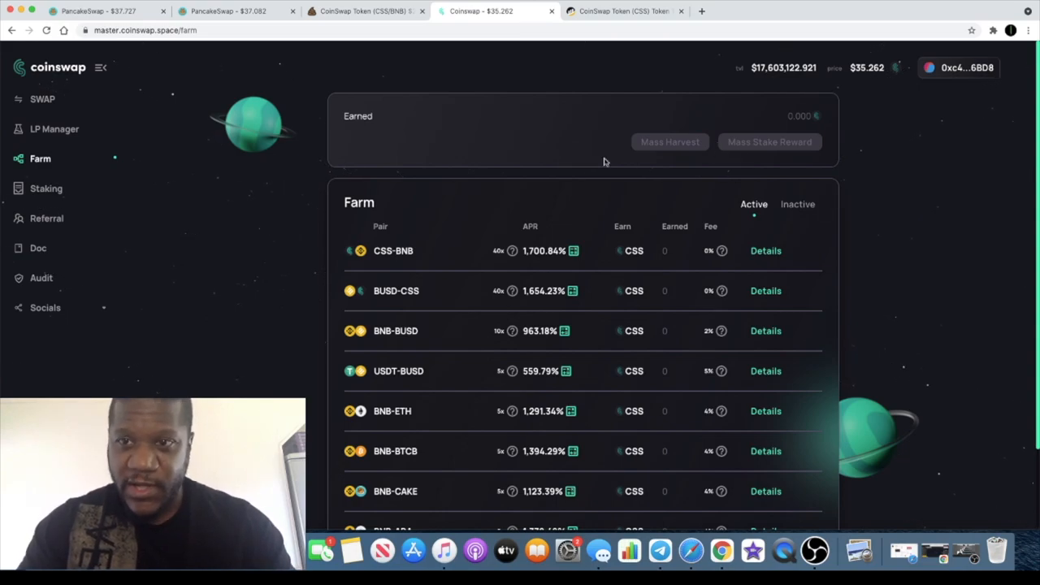
pyautogui.moveTo(239, 196)
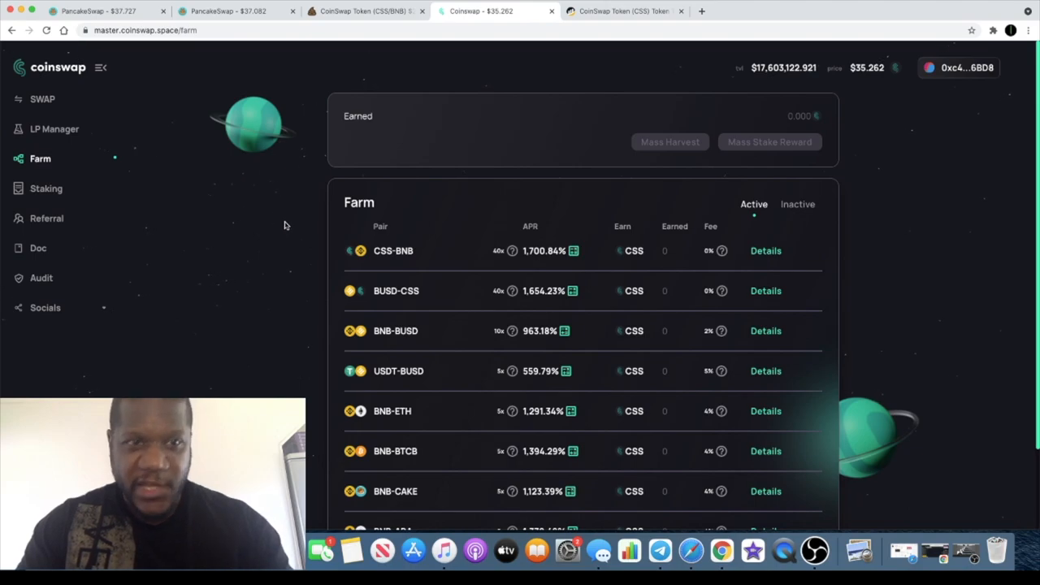
pyautogui.moveTo(467, 242)
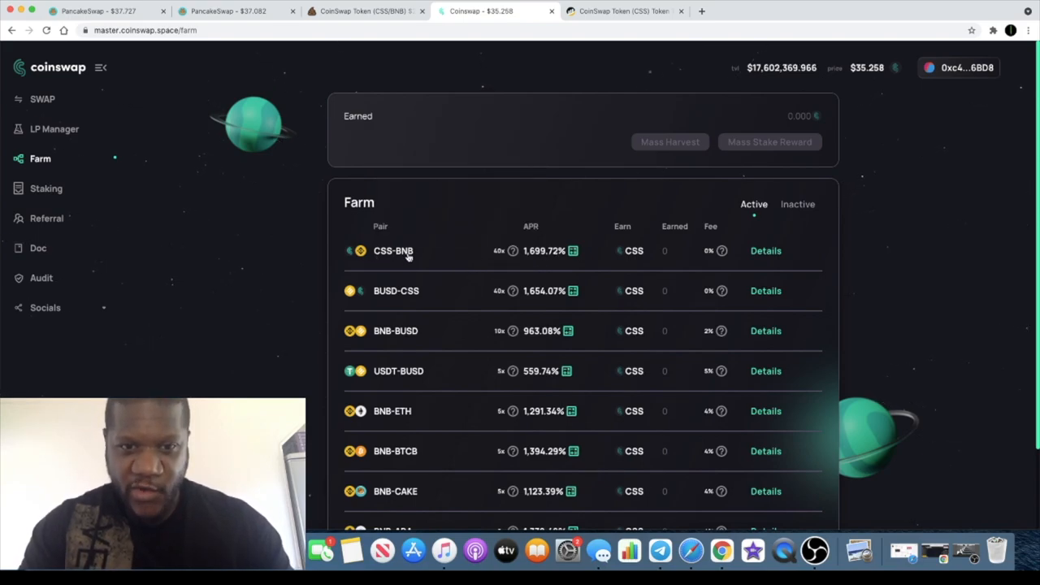
pyautogui.moveTo(374, 306)
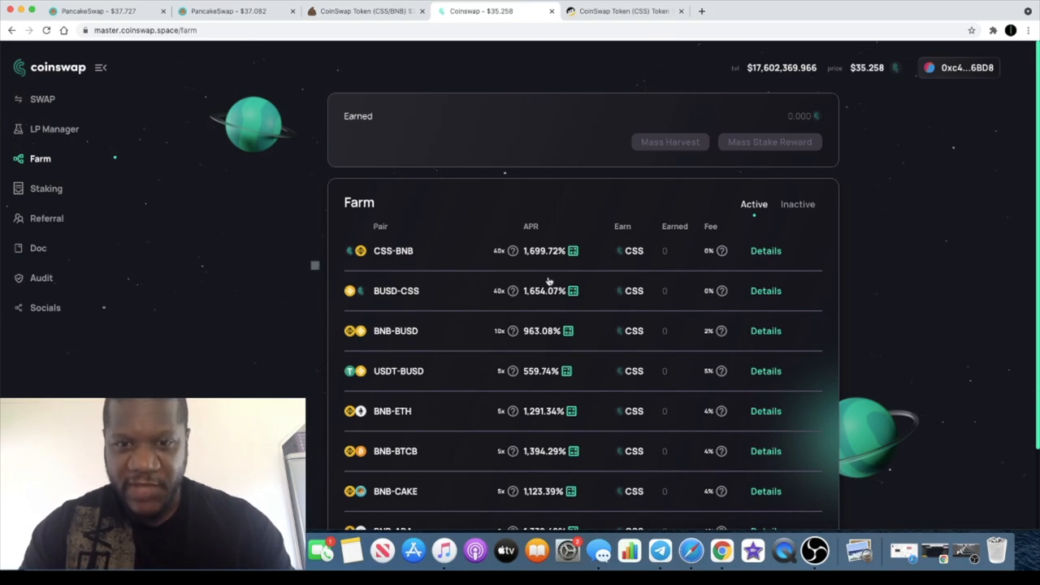
# Step: Open the Staking page to view the single CSS pool at about 817% APR
pyautogui.scroll(-3)
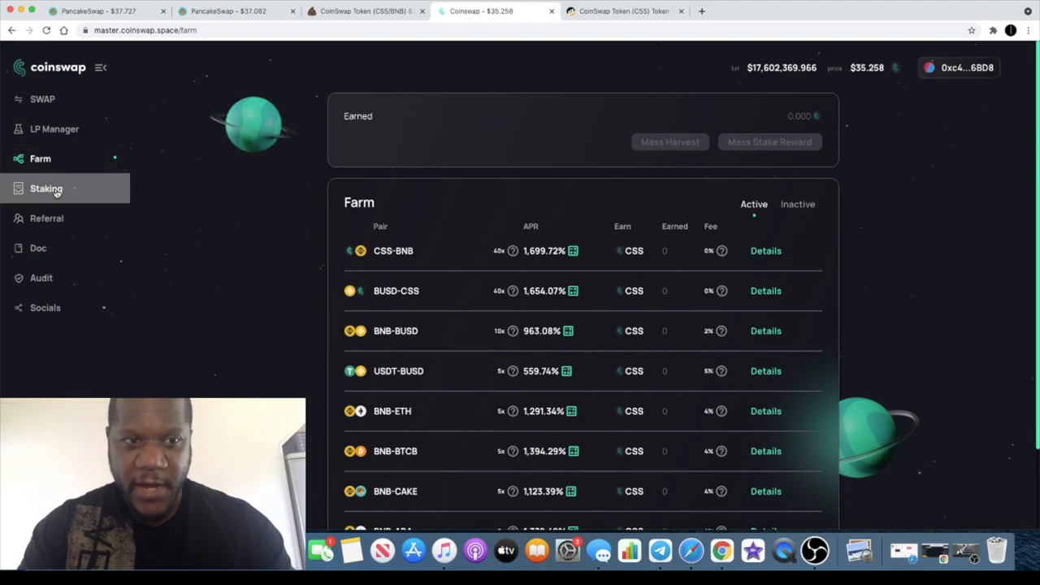
pyautogui.click(46, 189)
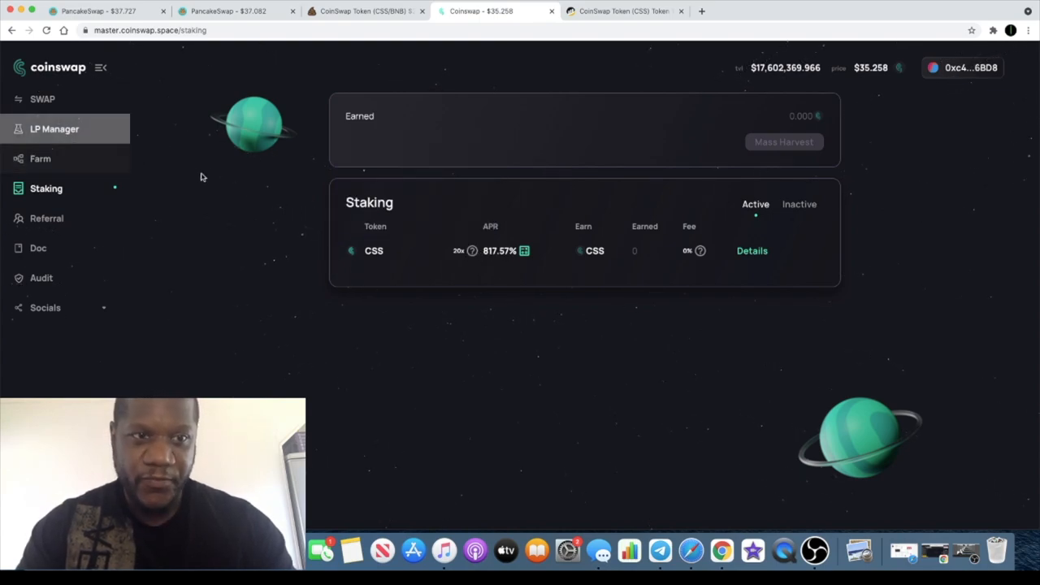
pyautogui.moveTo(198, 148)
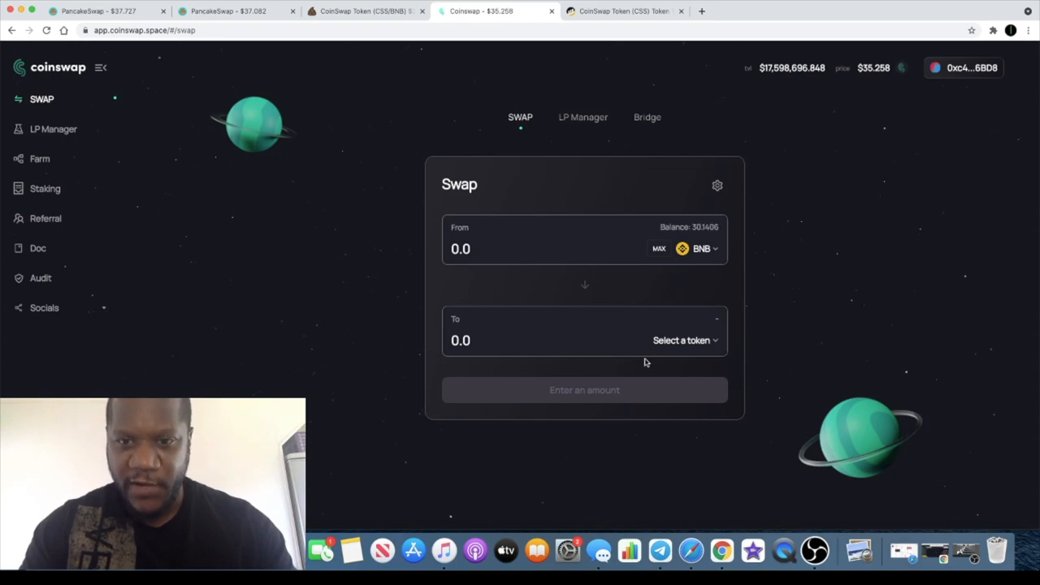
# Step: Quote 1 BNB to CSS (about 17.4191 CSS), then move to the Referral page
pyautogui.click(681, 340)
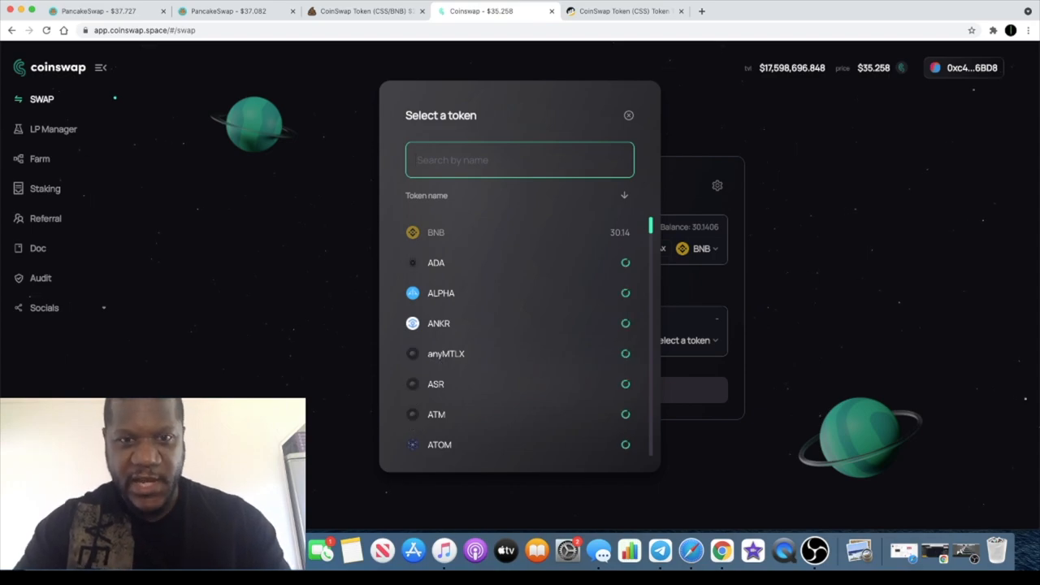
pyautogui.write('CSS')
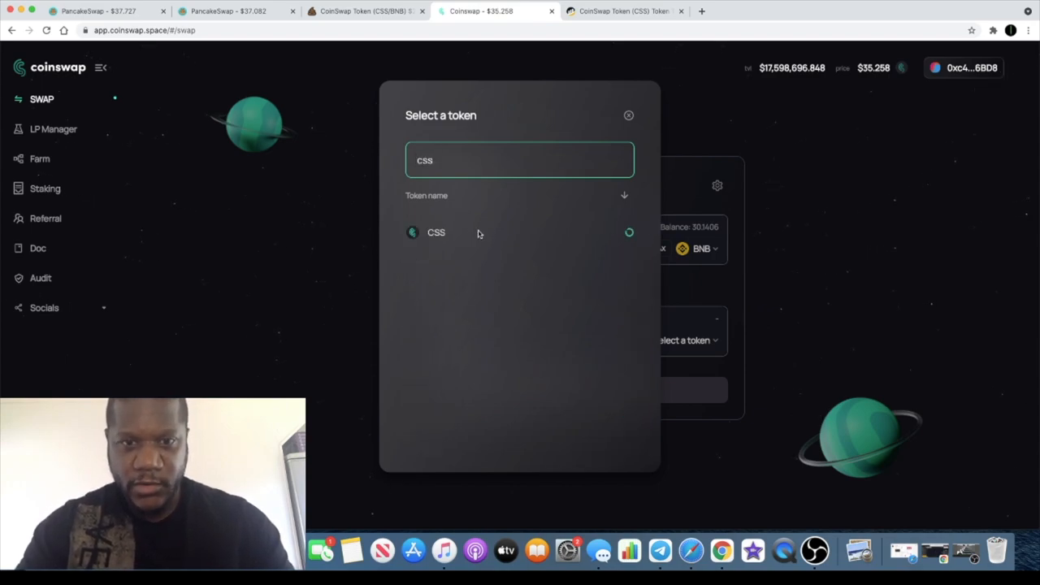
pyautogui.click(437, 232)
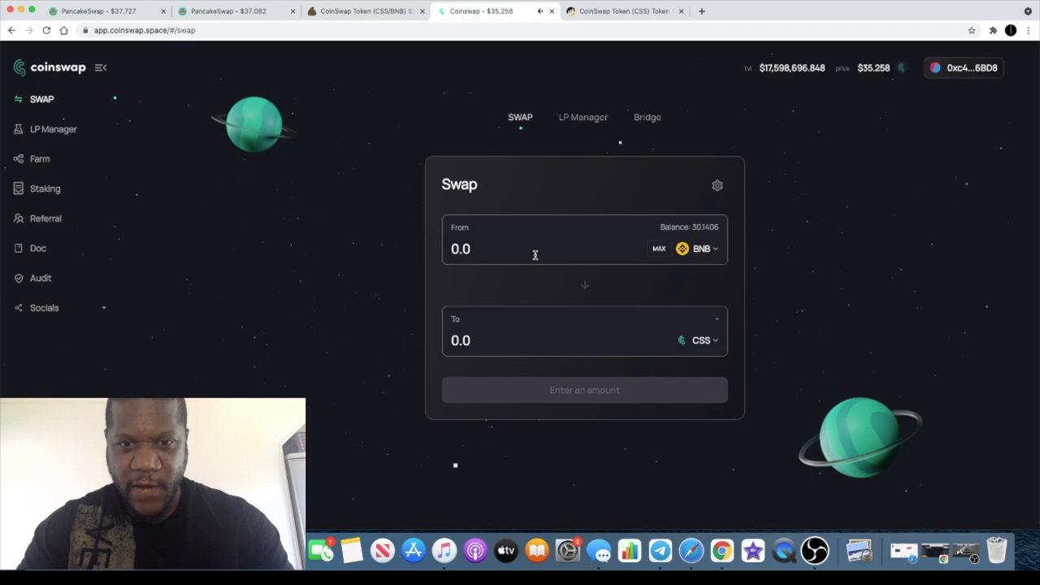
pyautogui.write('1')
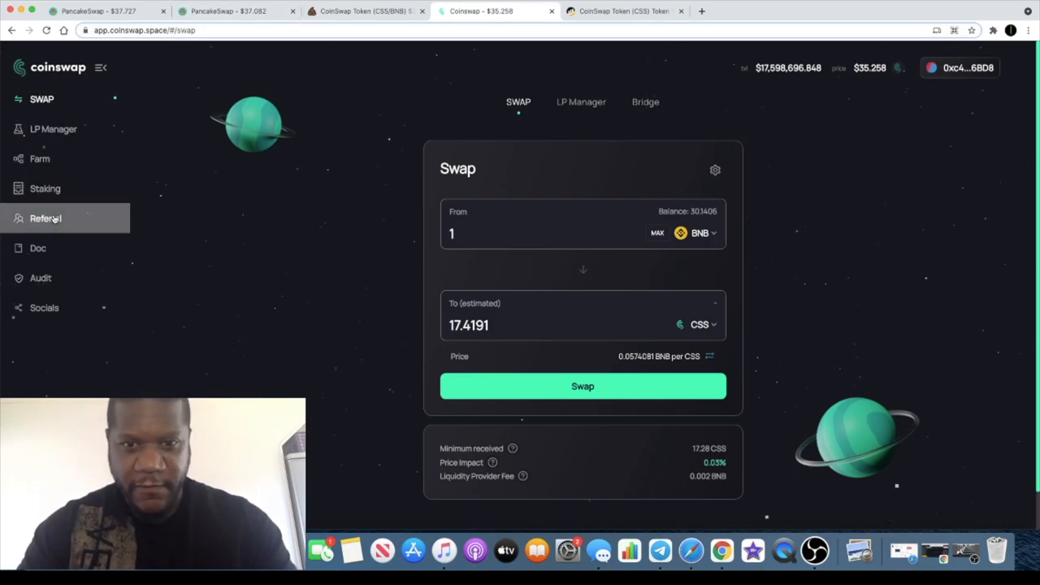
pyautogui.click(45, 218)
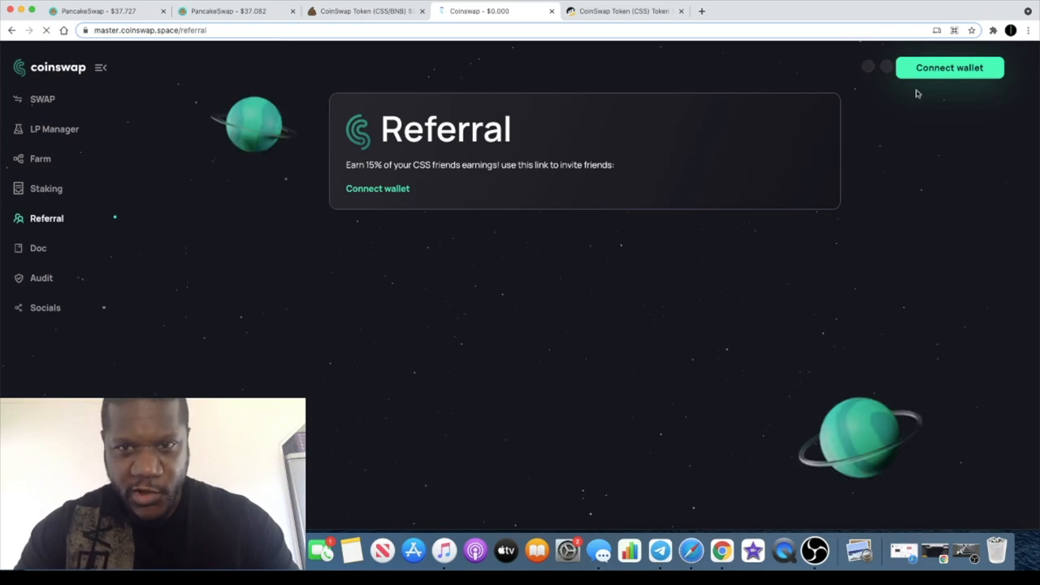
# Step: Connect the wallet to reveal the invite link, referring friend and zero CSS friends
pyautogui.click(949, 68)
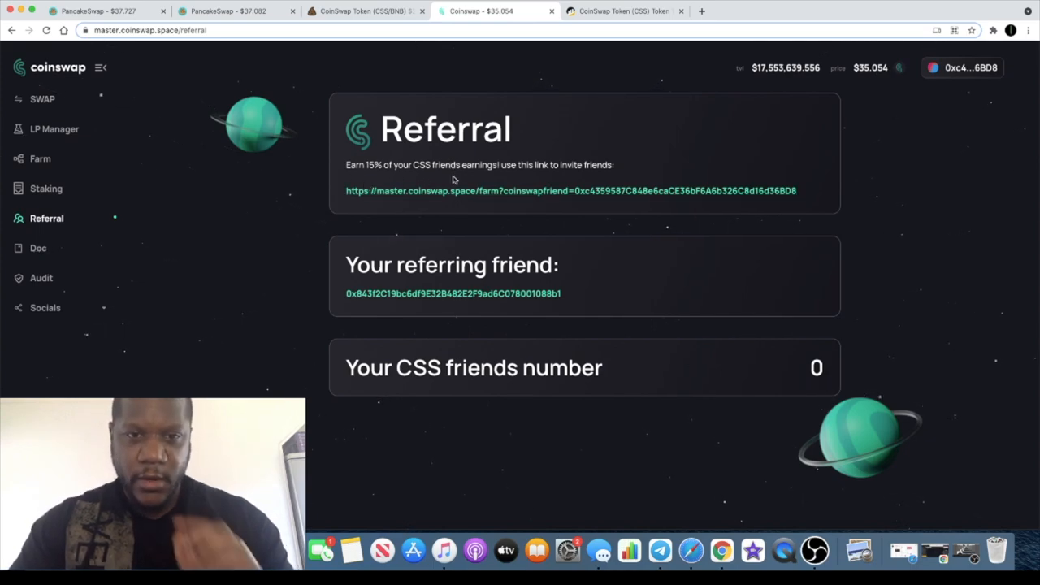
pyautogui.moveTo(475, 174)
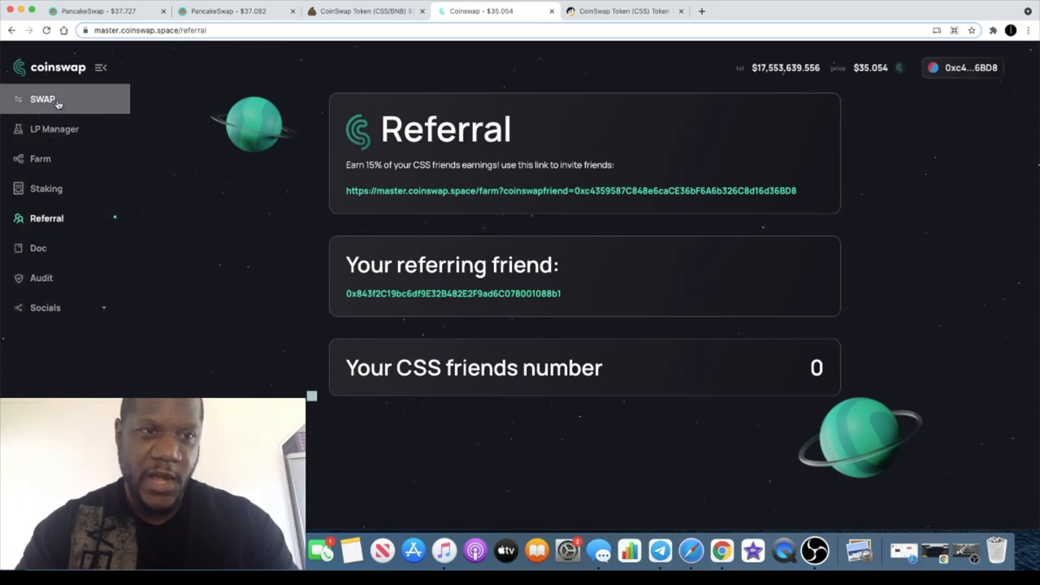
# Step: Return to the swap page and search 'css' to set CSS as the receiving token
pyautogui.click(43, 99)
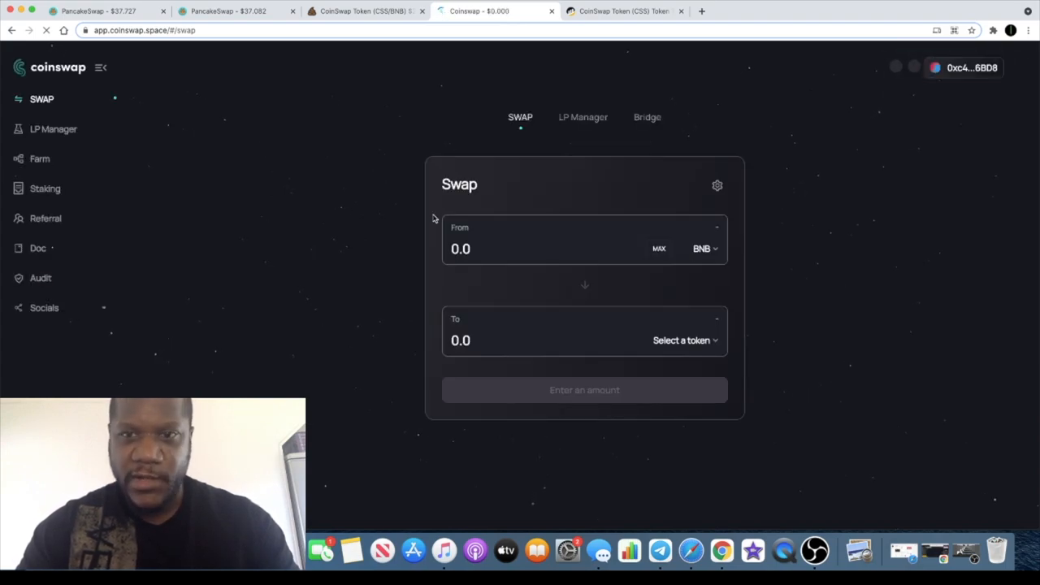
pyautogui.click(685, 340)
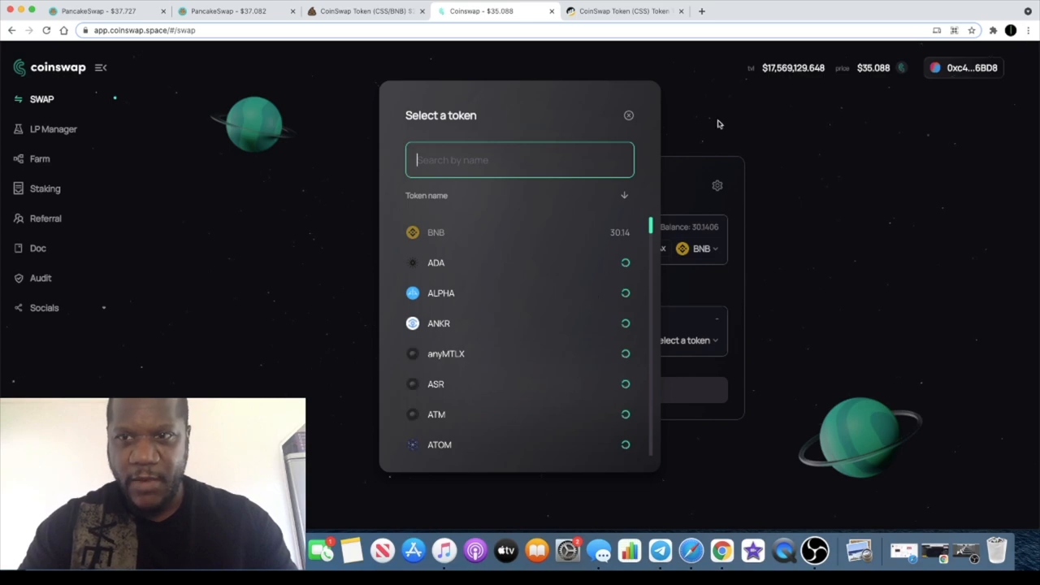
pyautogui.write('c')
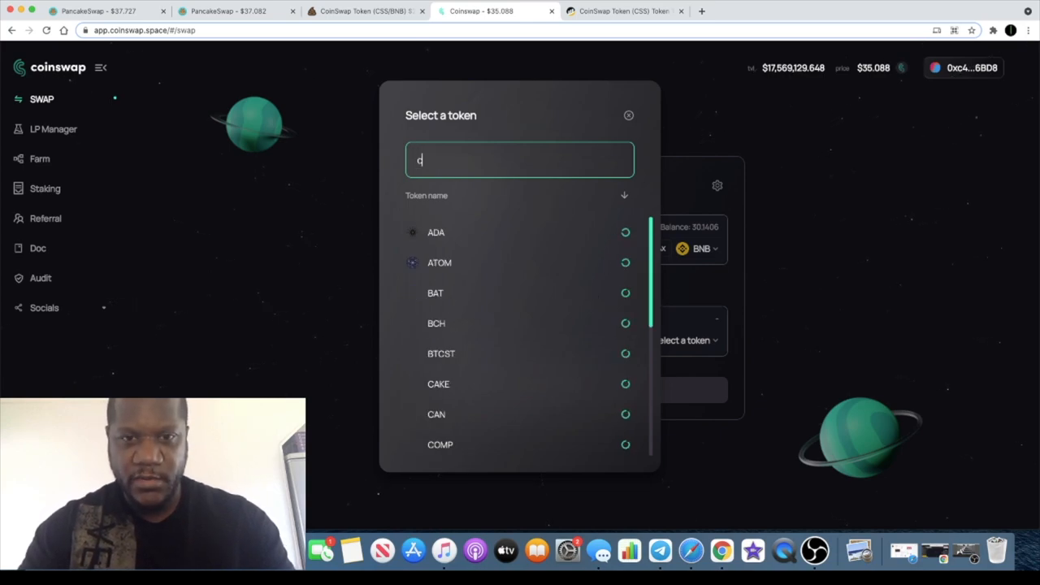
pyautogui.write('ss')
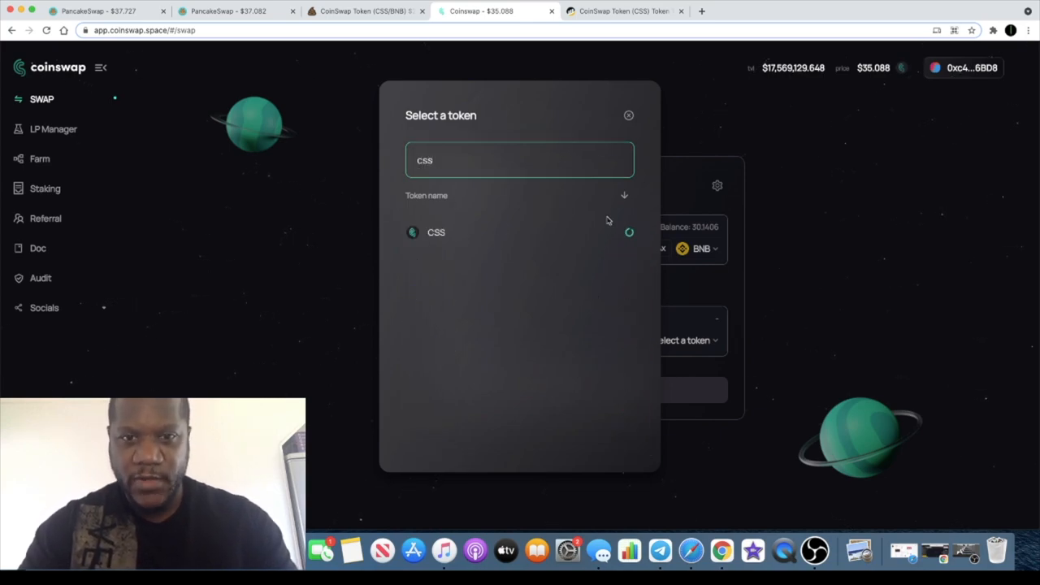
pyautogui.click(436, 232)
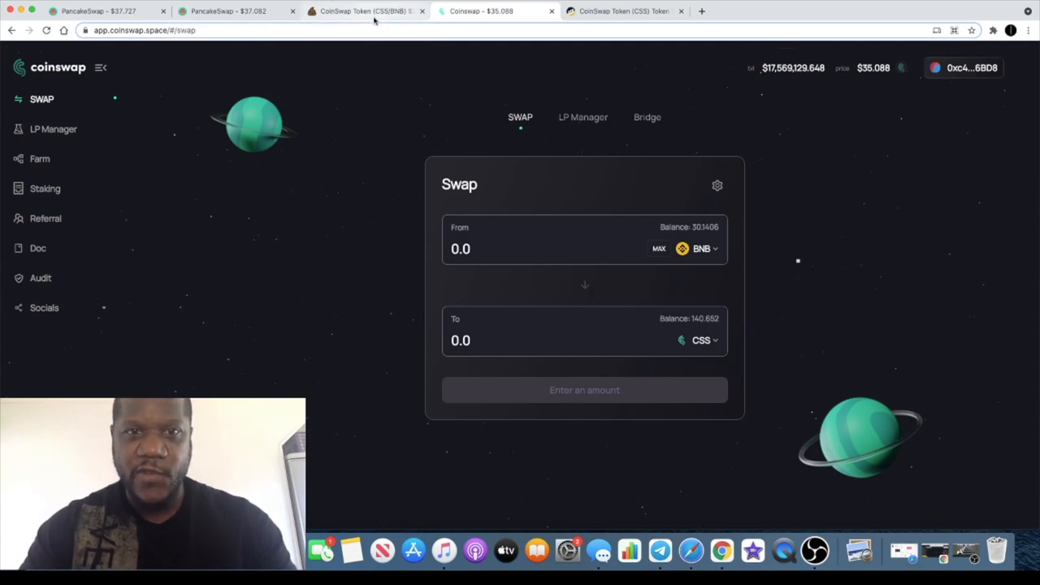
pyautogui.click(362, 10)
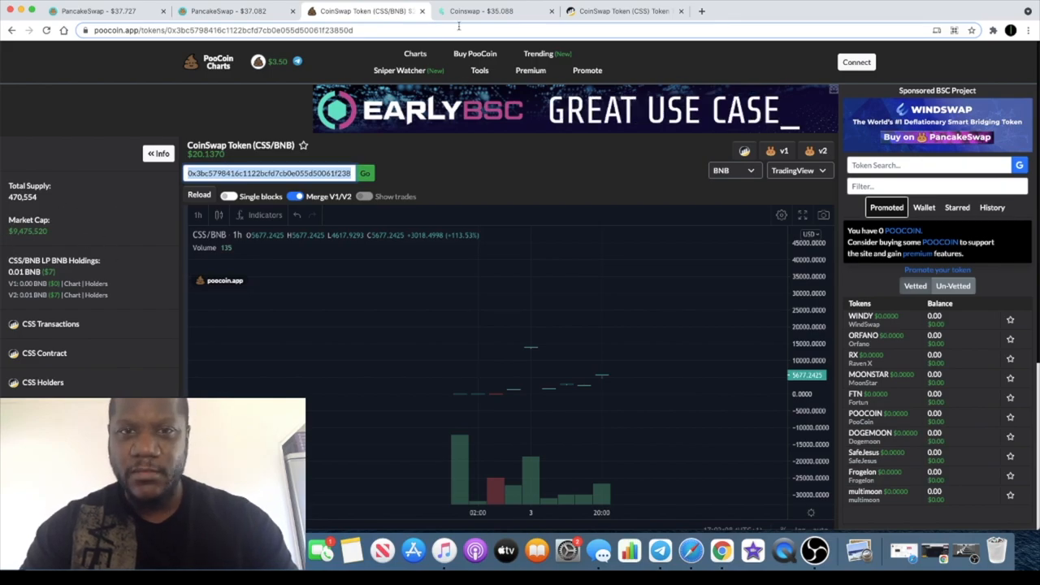
pyautogui.click(496, 11)
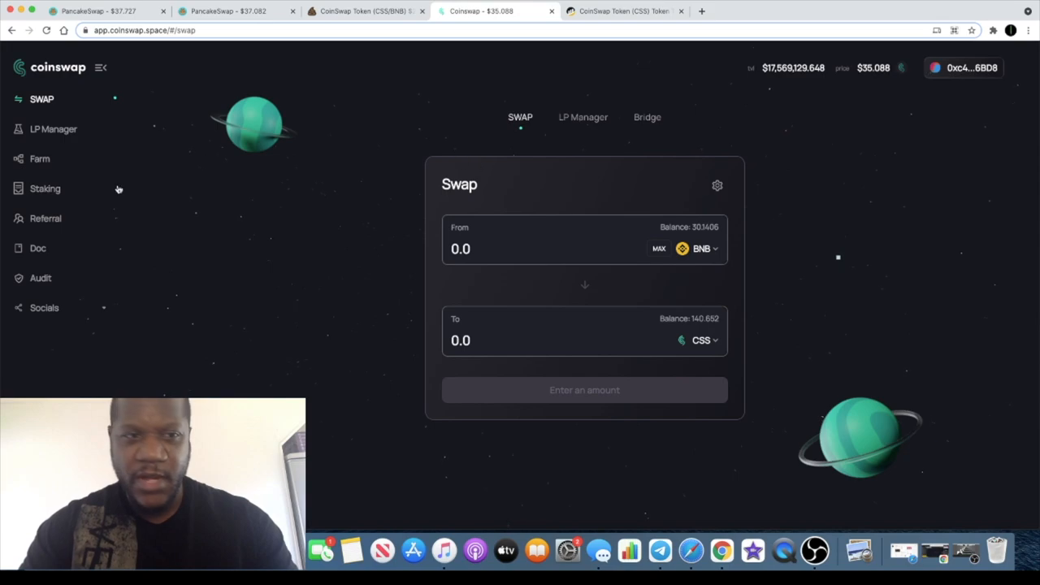
# Step: Expand the CSS-BNB farm details: 1,699.24% APR, 40x multiplier, 0% fee, ~$3.71M liquidity
pyautogui.click(45, 188)
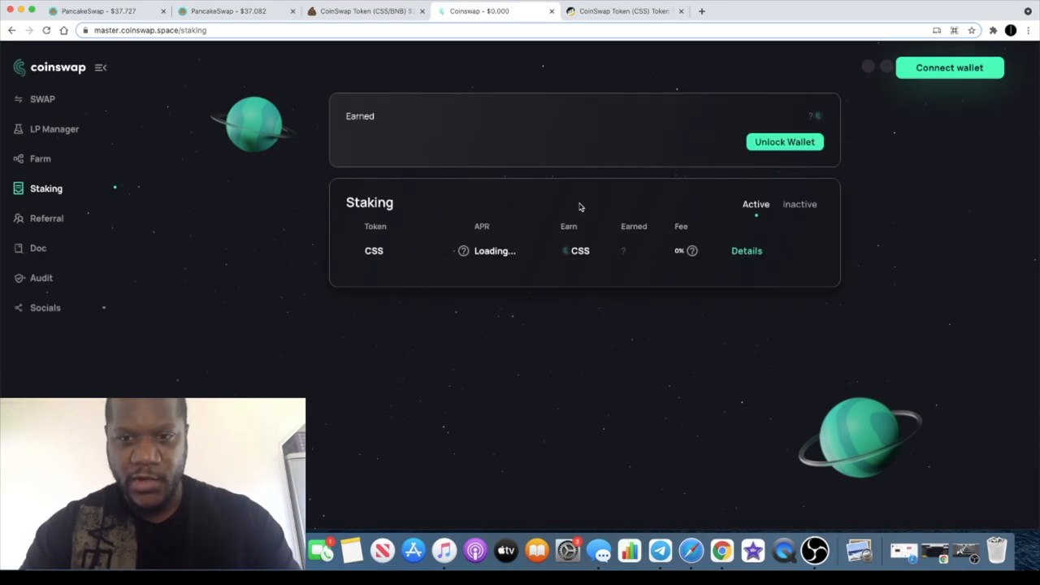
pyautogui.click(39, 159)
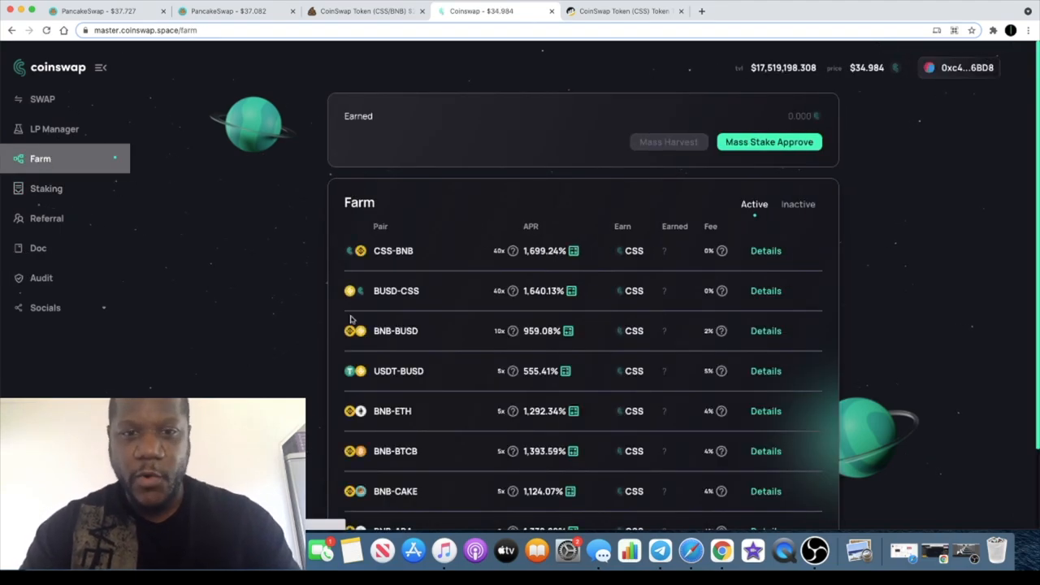
pyautogui.click(768, 141)
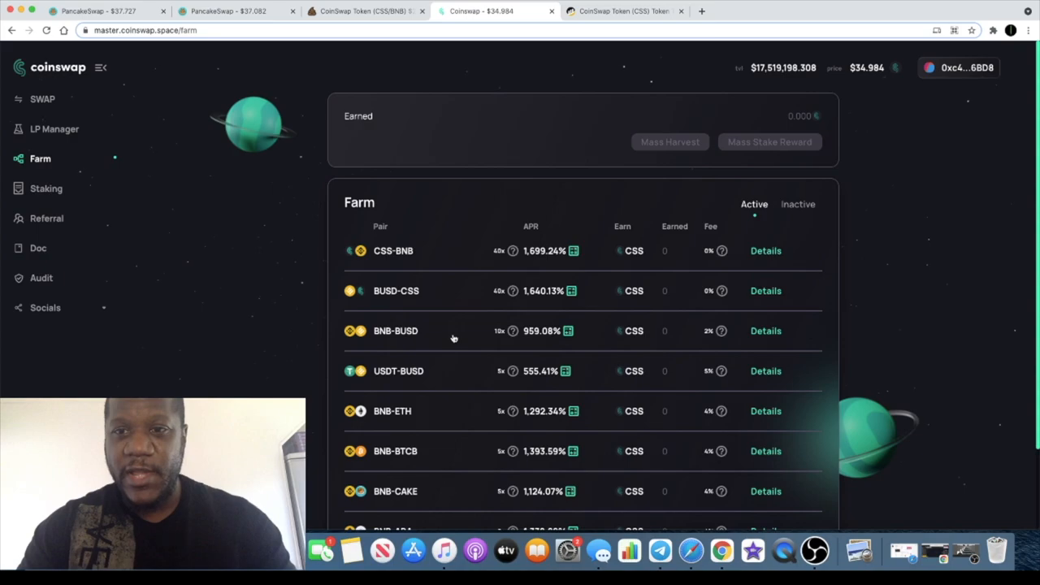
pyautogui.scroll(-3)
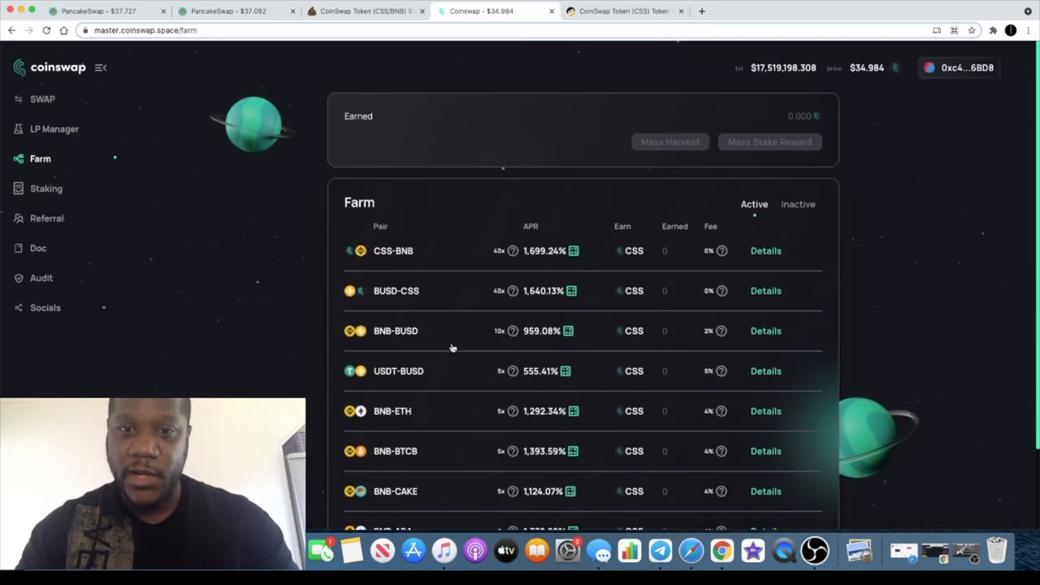
pyautogui.moveTo(463, 330)
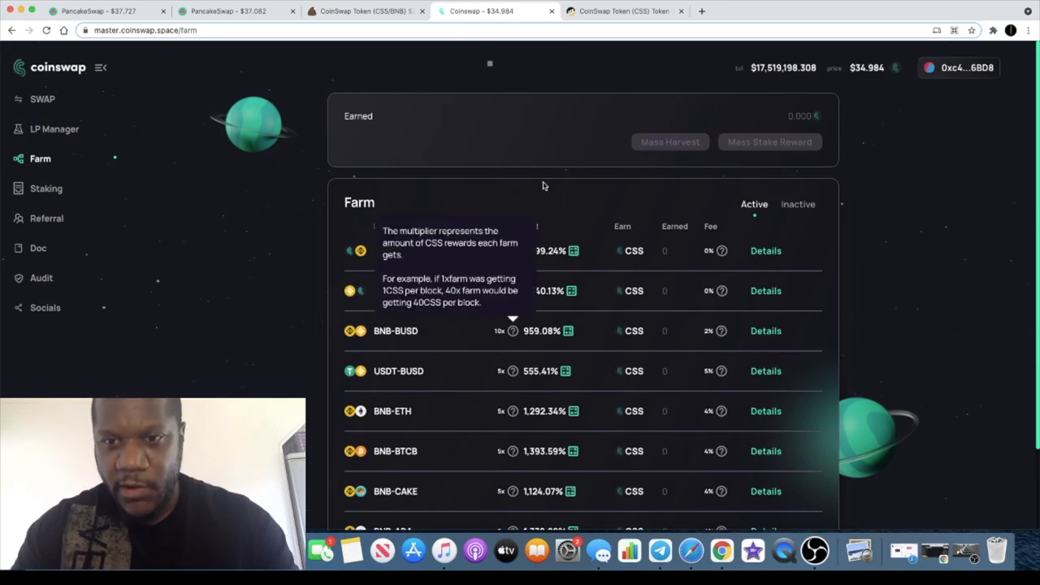
pyautogui.click(765, 250)
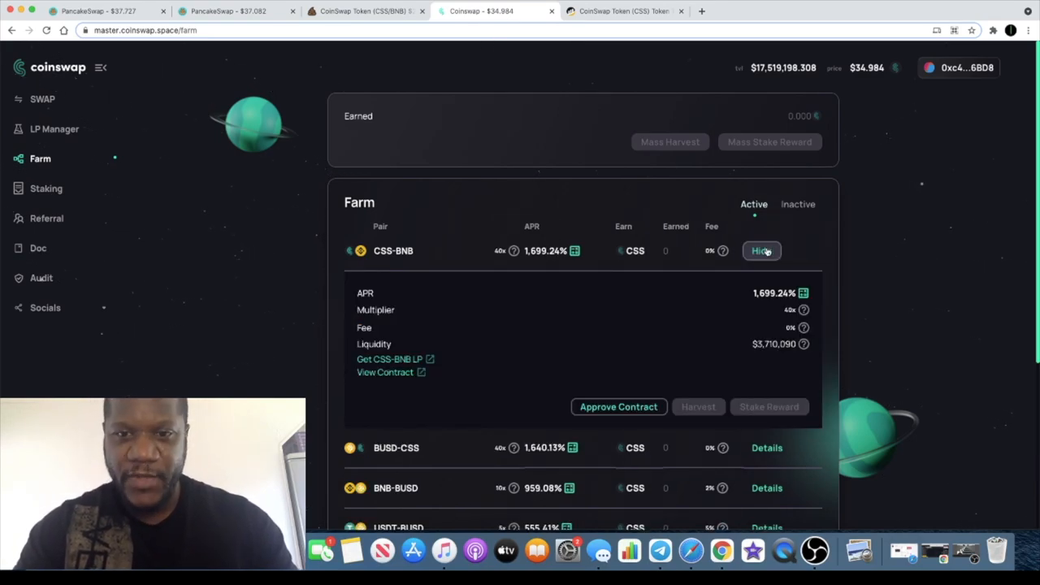
pyautogui.moveTo(847, 291)
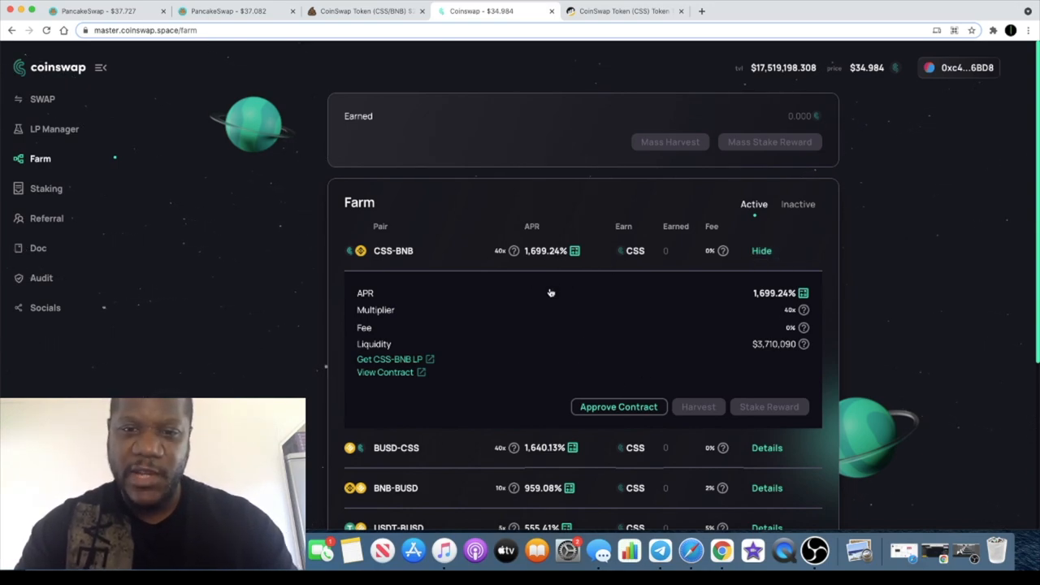
pyautogui.moveTo(848, 278)
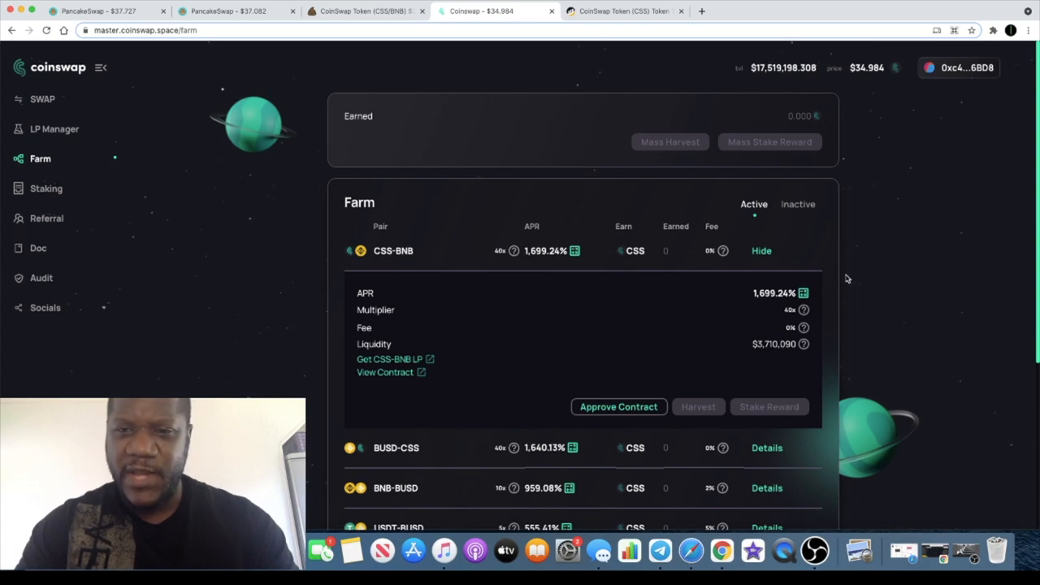
pyautogui.moveTo(860, 277)
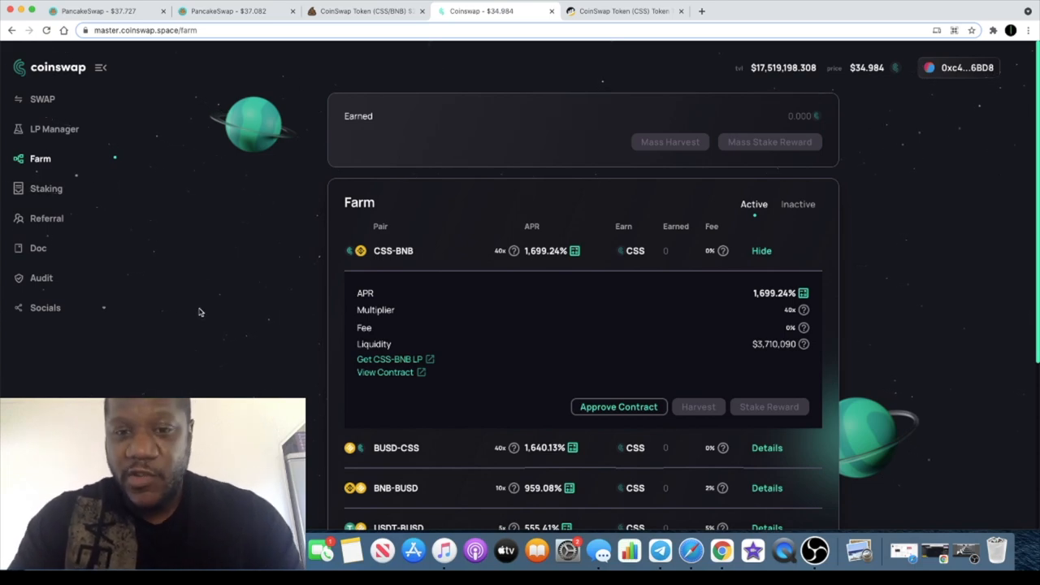
pyautogui.moveTo(535, 170)
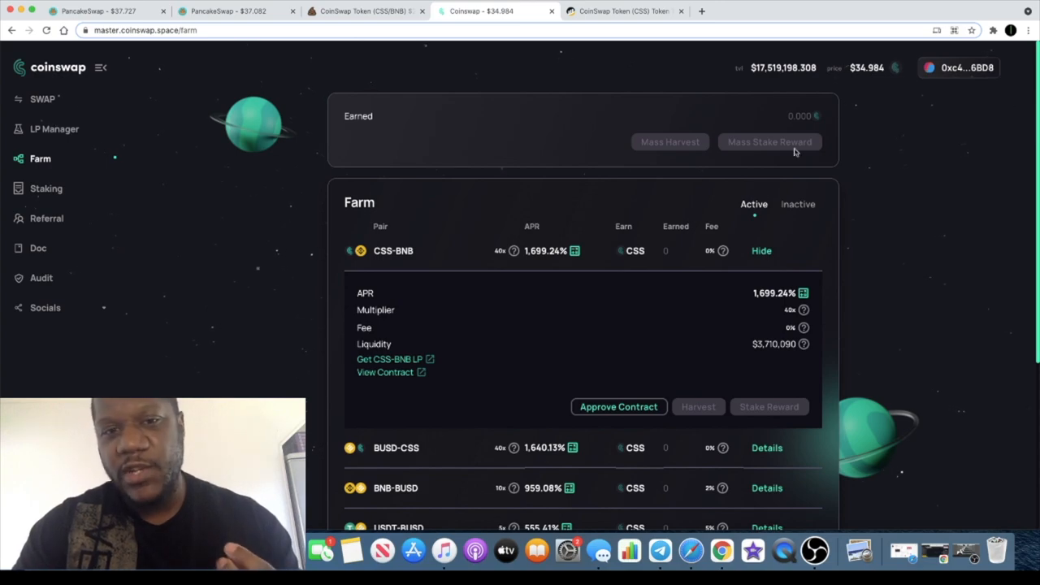
pyautogui.moveTo(863, 215)
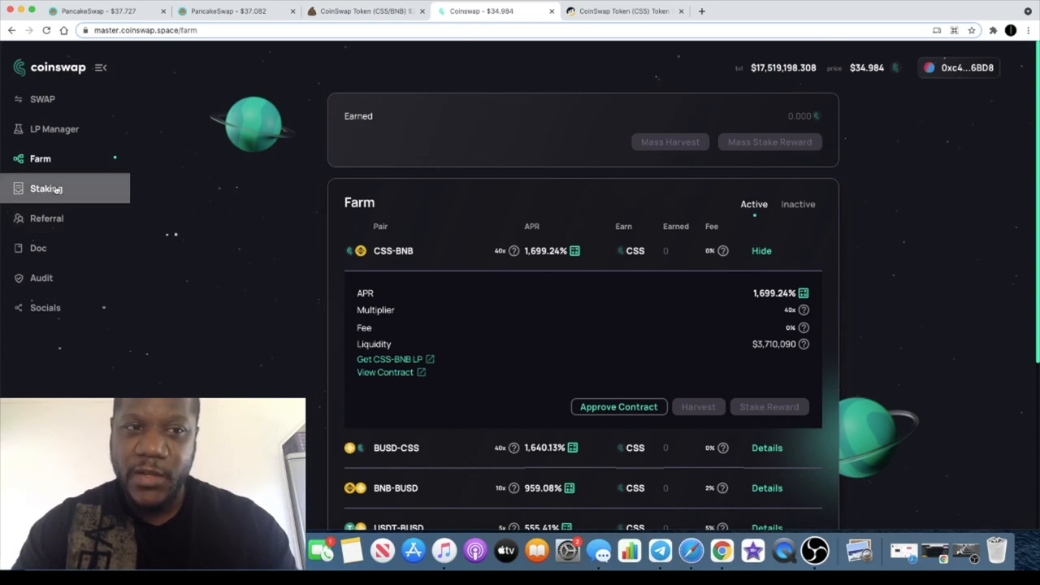
# Step: Reopen Staking to view the CSS pool at 817.26% APR, 20x multiplier, ~$3.86M liquidity
pyautogui.click(46, 188)
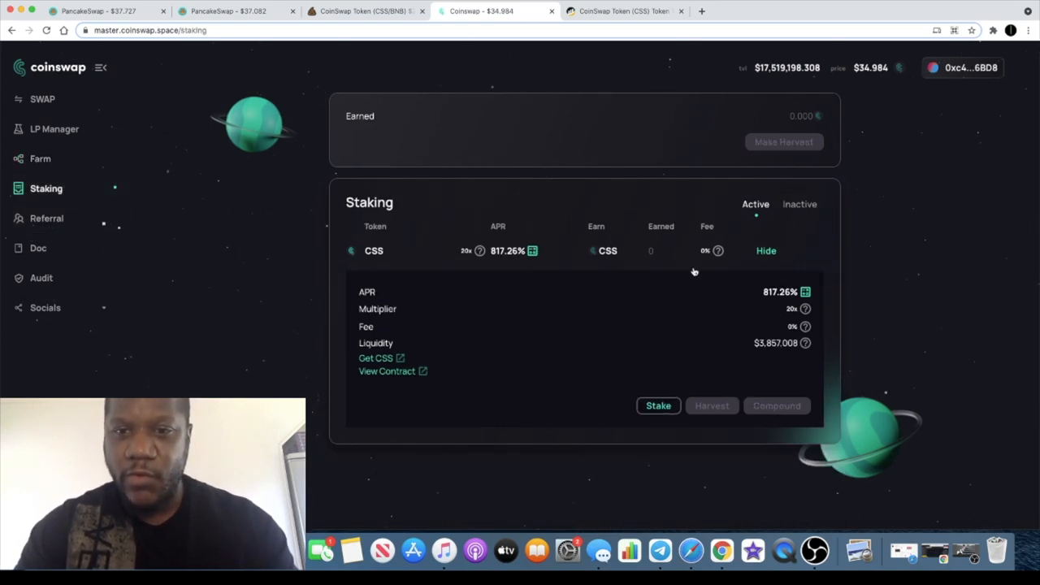
pyautogui.moveTo(660, 231)
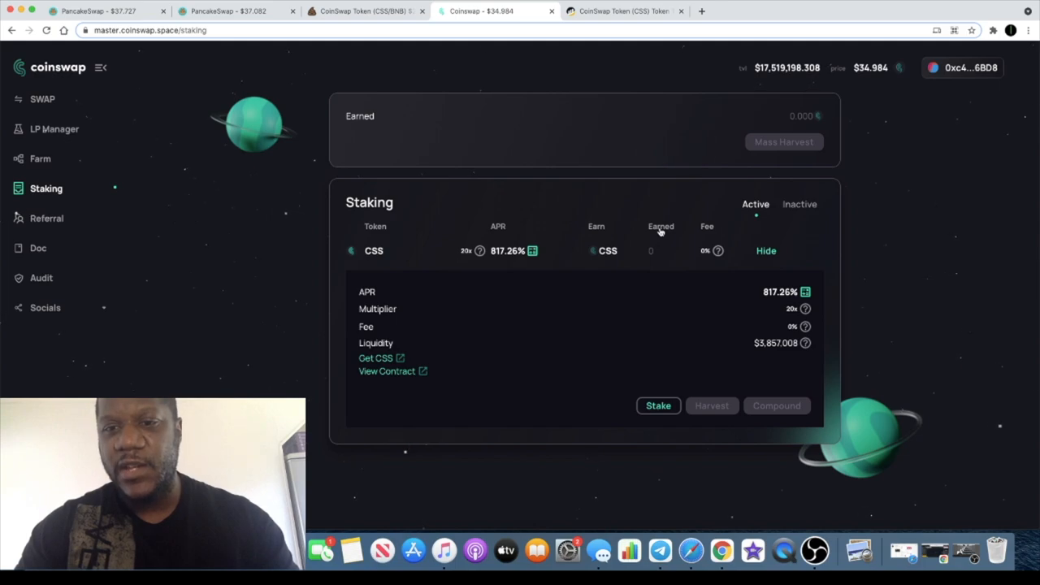